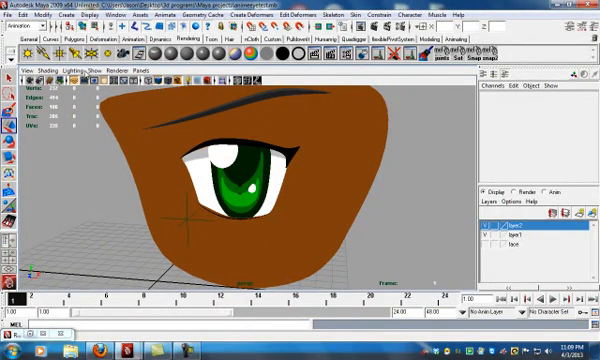
Render the current frame with mental ray to preview the green eye on the brown face patch
left_click(96, 69)
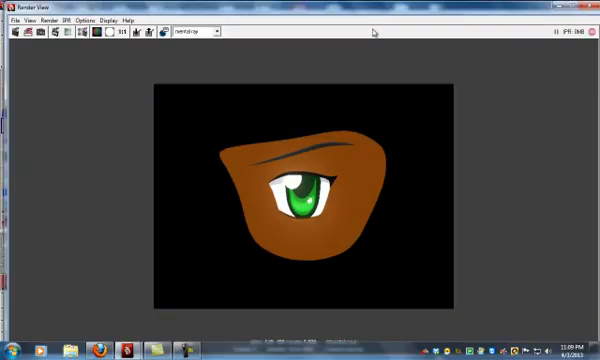
mouse_move(293, 188)
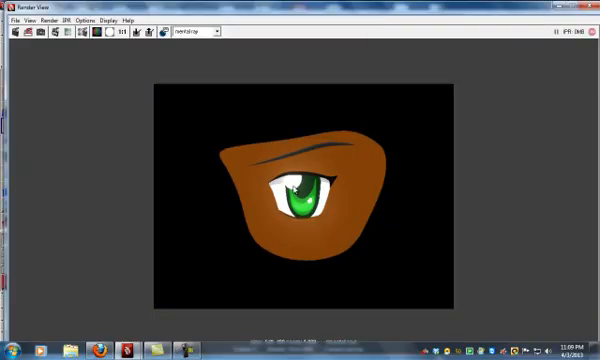
mouse_move(496, 124)
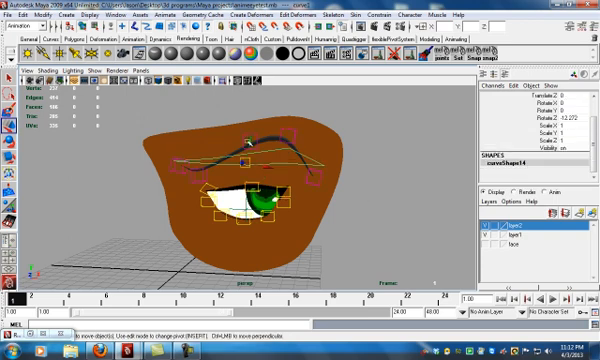
Drag the brow tweak control's middle upward to arch the eyebrow higher
left_click_drag(250, 155, 258, 123)
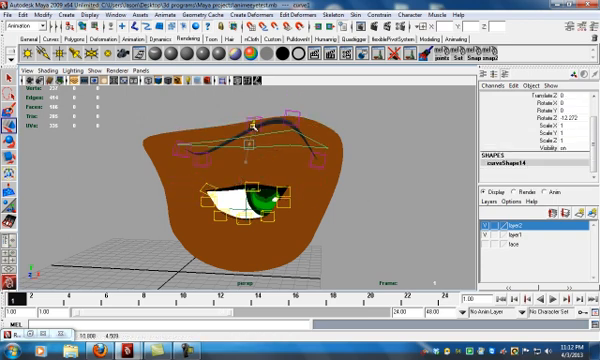